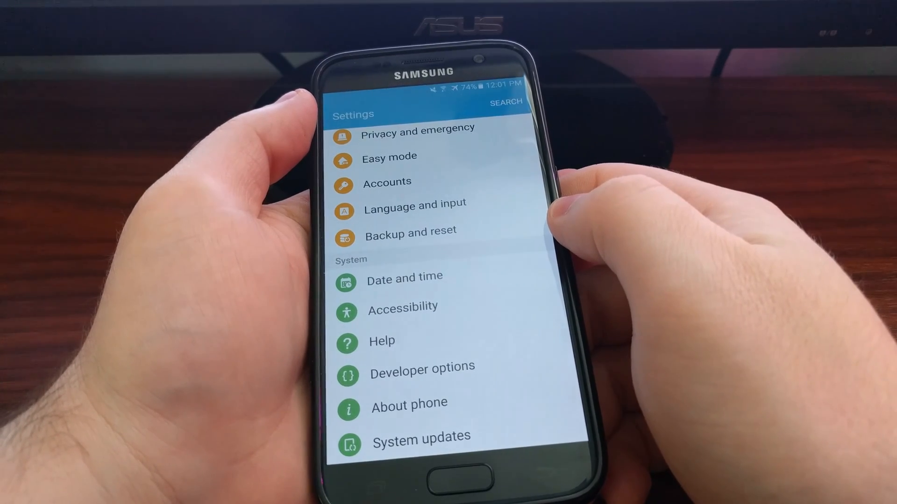
- Open Backup and reset and scroll down to the Factory data reset option
left_click(411, 230)
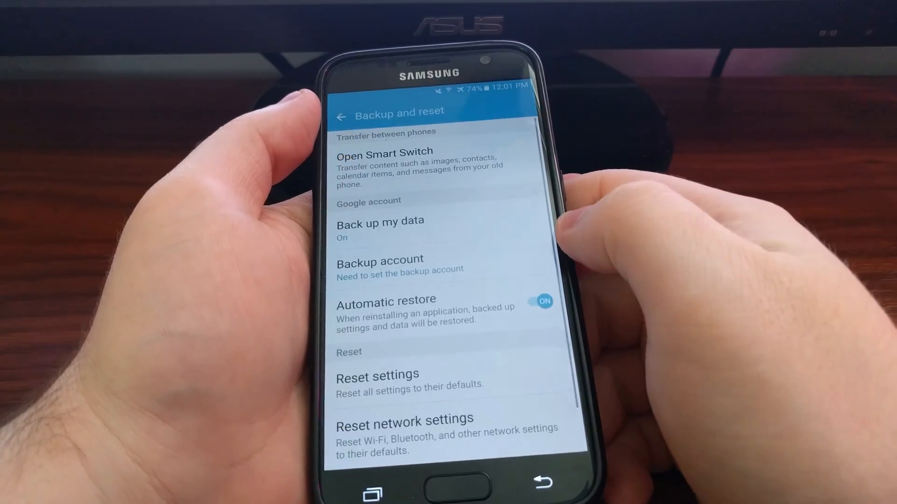
scroll("down", 3)
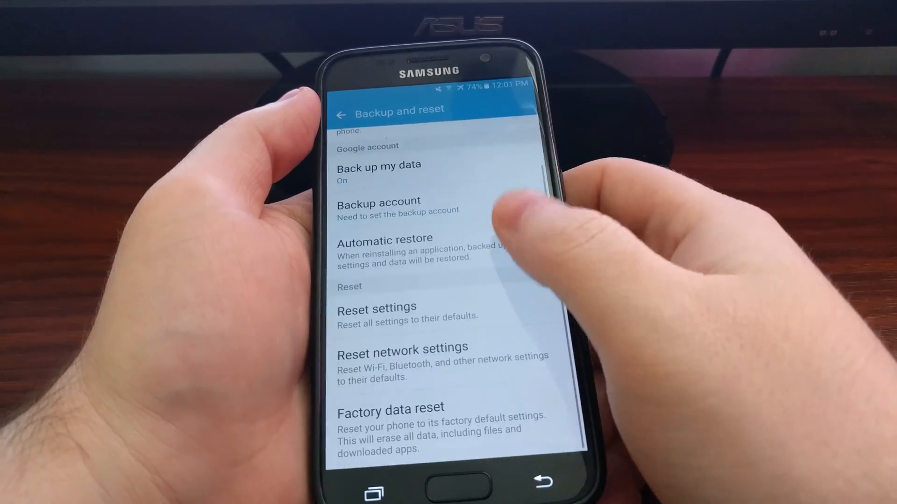